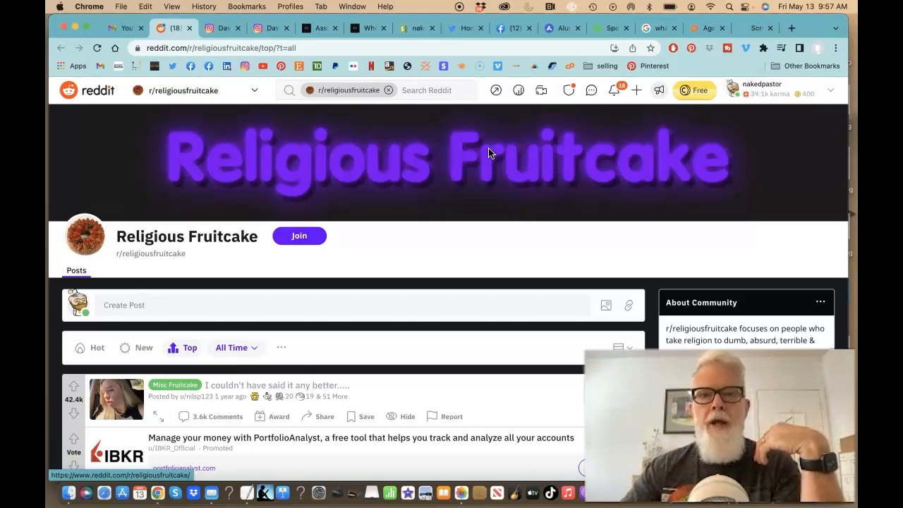
pyautogui.moveTo(777, 215)
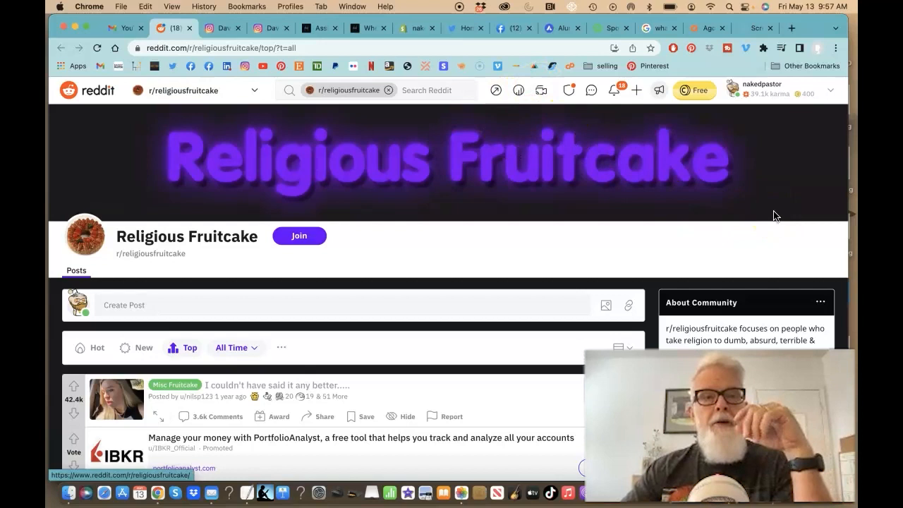
# Scroll a little down the r/religiousfruitcake Top posts list
pyautogui.scroll(-3)
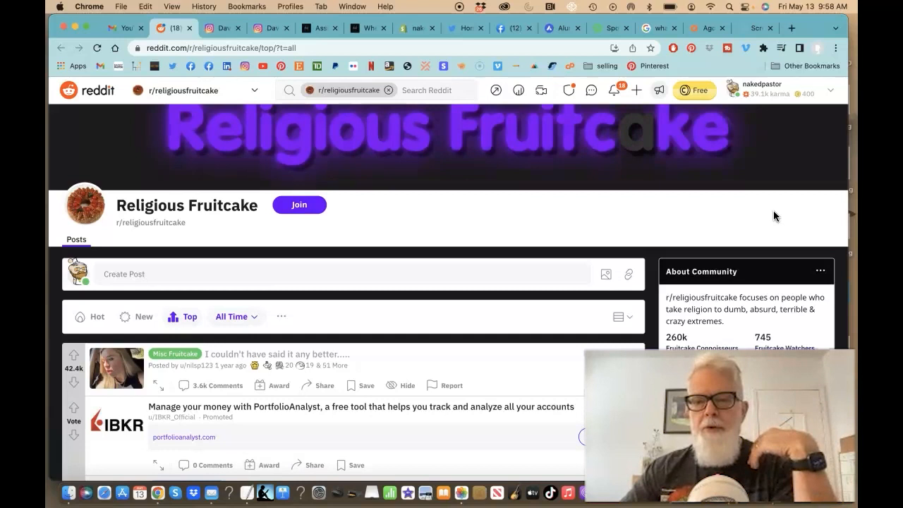
pyautogui.scroll(-3)
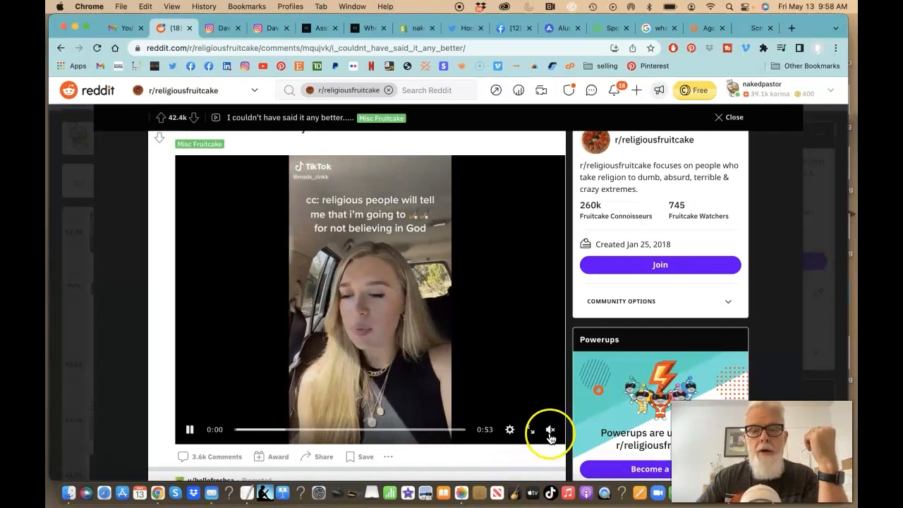
pyautogui.click(549, 430)
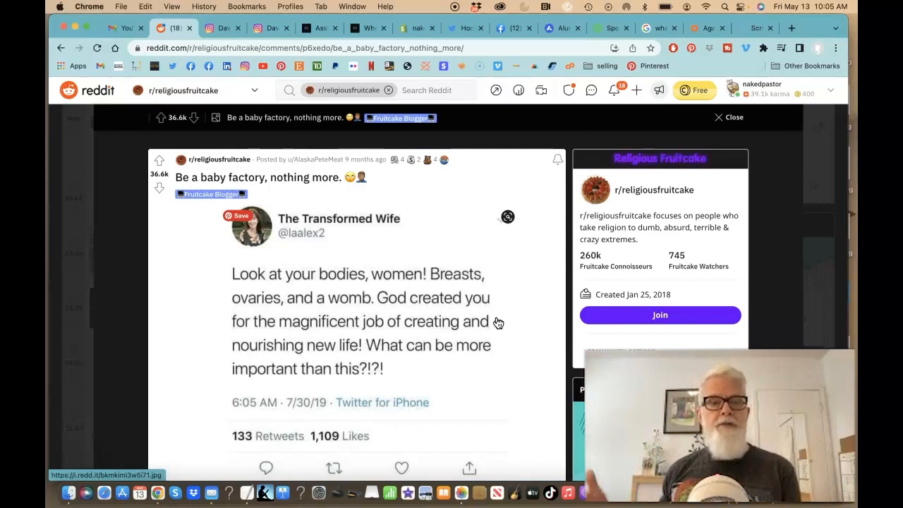
pyautogui.scroll(-3)
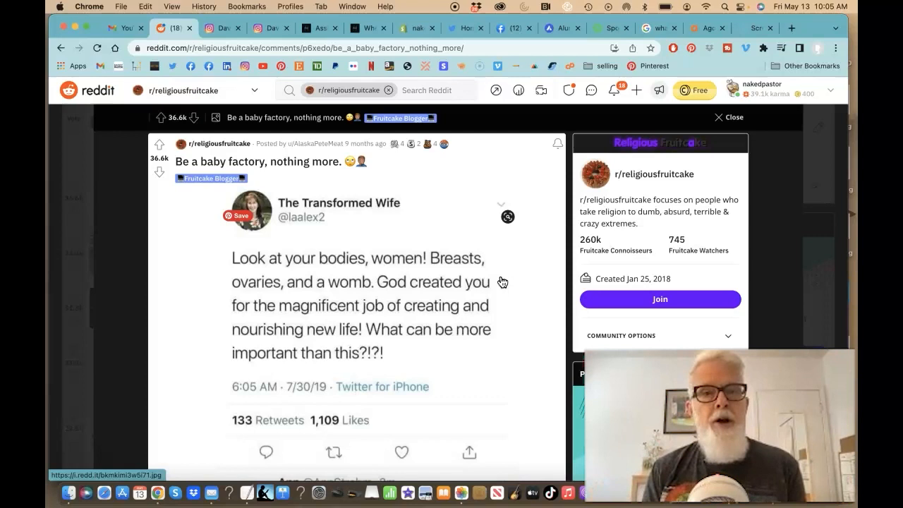
pyautogui.scroll(-3)
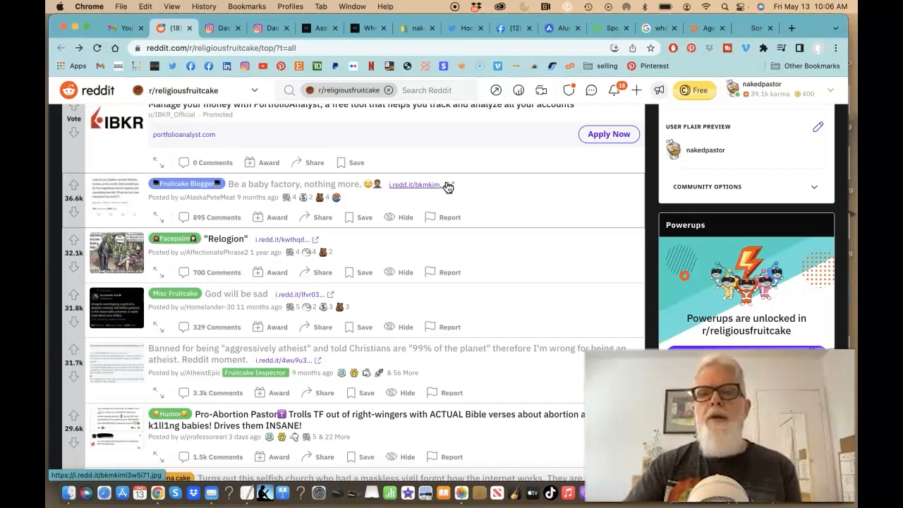
# Scroll down the top posts feed to bring the 'Relogion' post into view
pyautogui.scroll(-3)
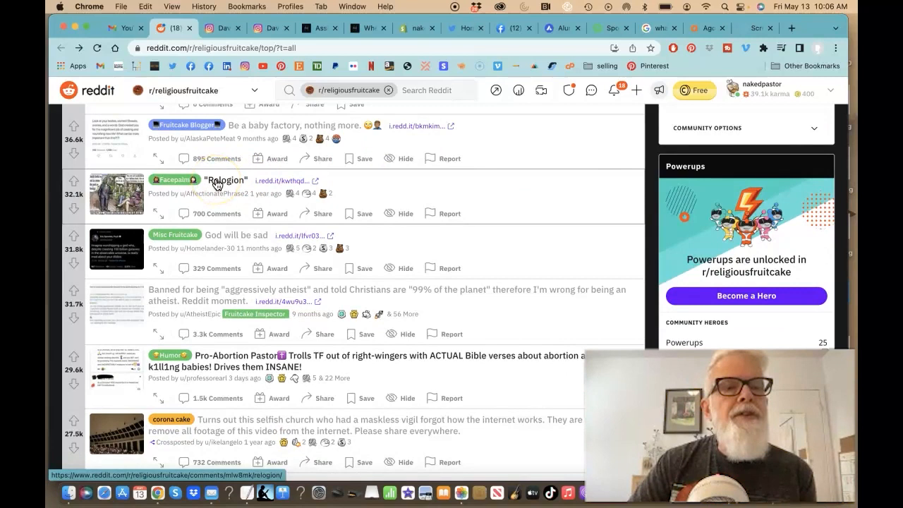
# Open the 'Relogion' post to view its cartoon
pyautogui.click(226, 180)
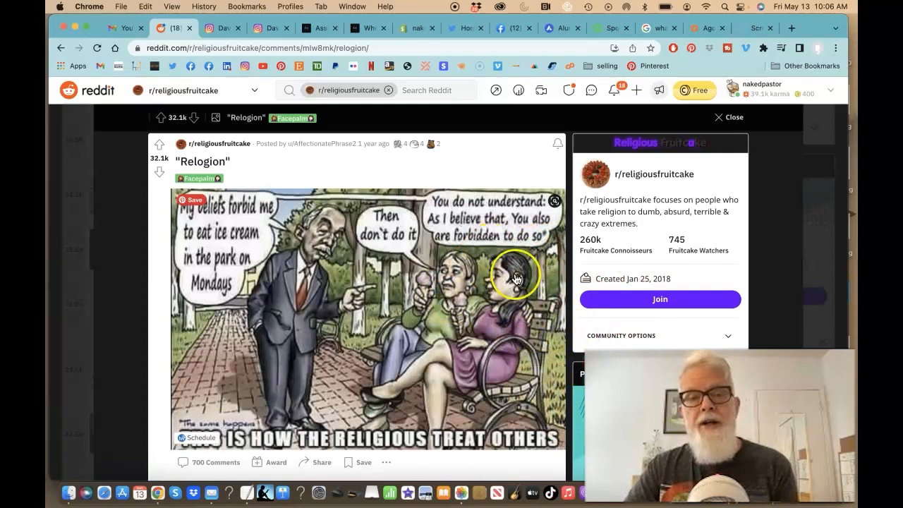
pyautogui.moveTo(406, 177)
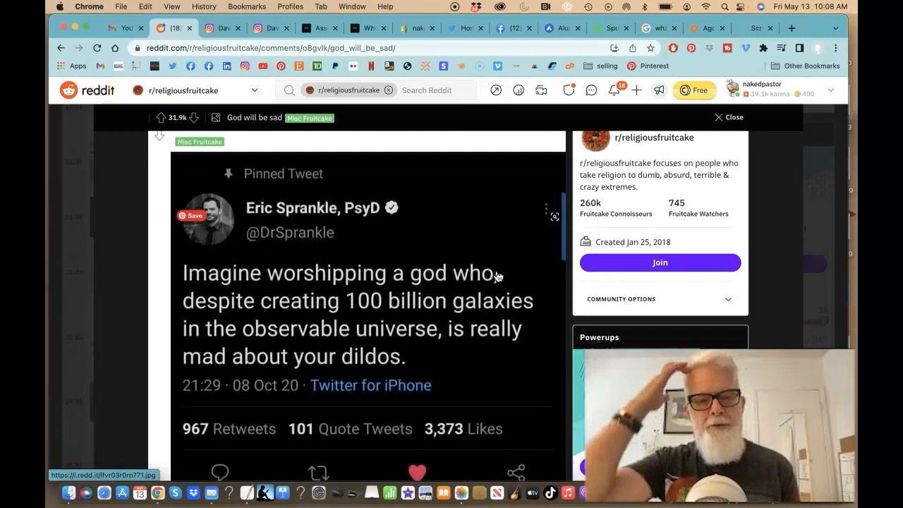
# Scroll further down the top posts list to the 'God will be sad' post
pyautogui.scroll(-3)
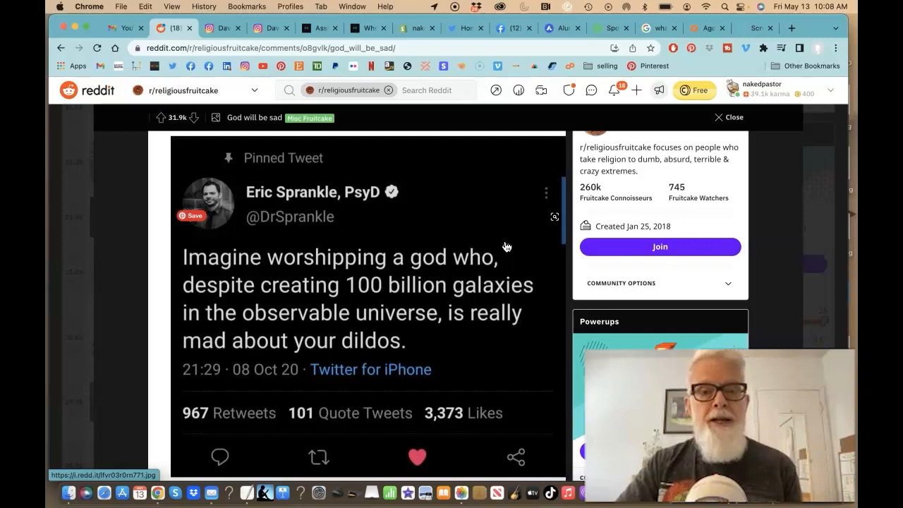
pyautogui.scroll(-3)
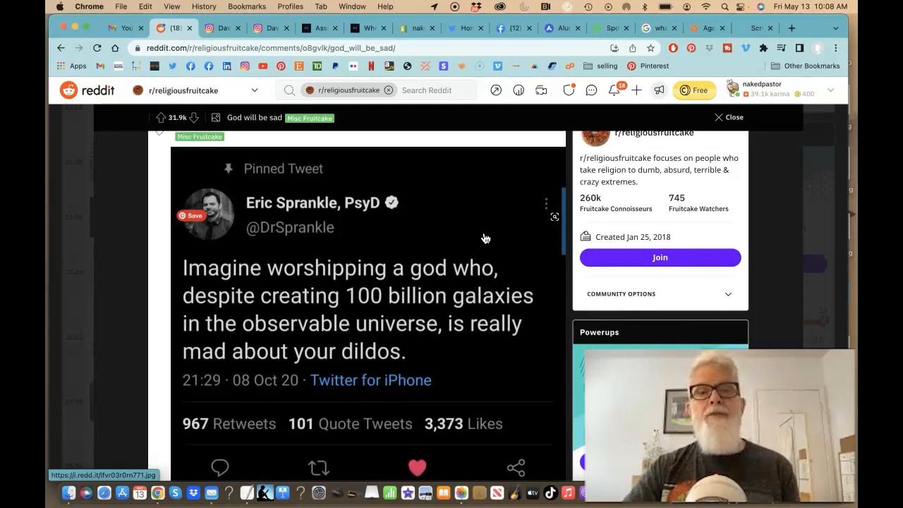
pyautogui.scroll(-3)
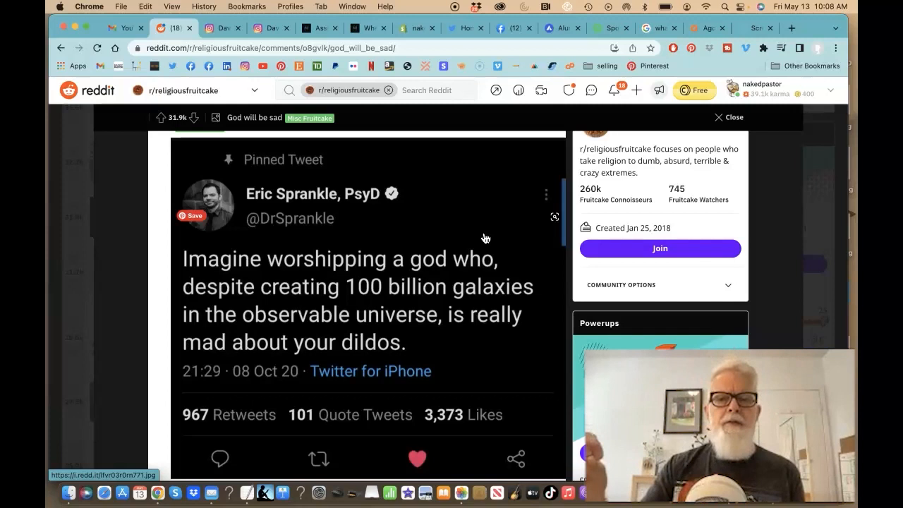
pyautogui.moveTo(773, 258)
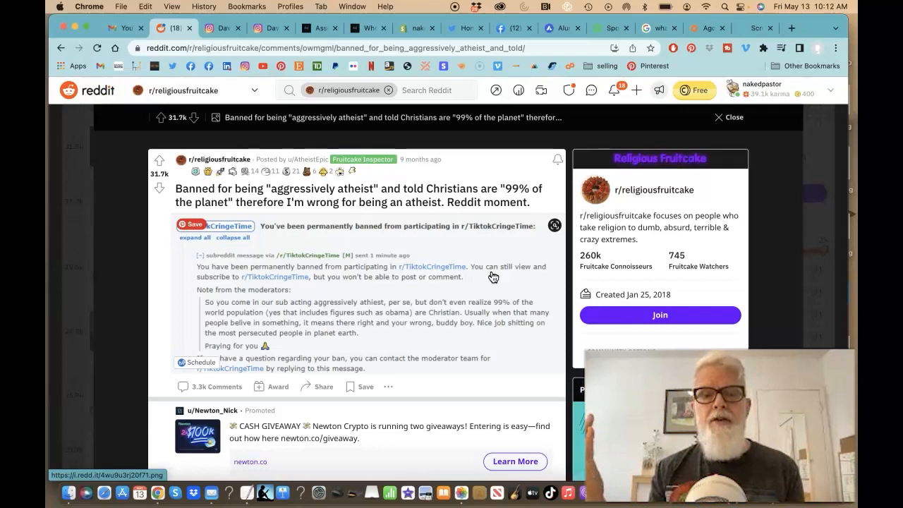
# Close the current post, view the 'Money' cartoon post, then go back to the list
pyautogui.click(728, 117)
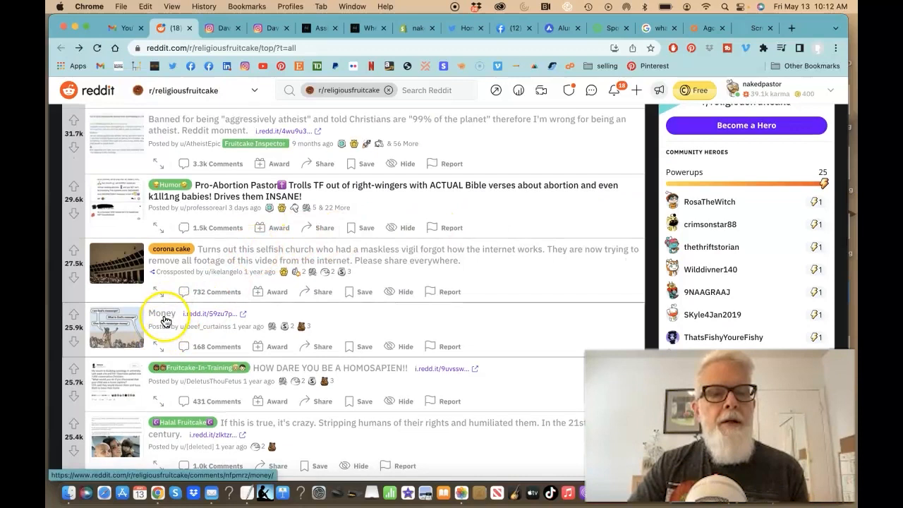
pyautogui.click(161, 314)
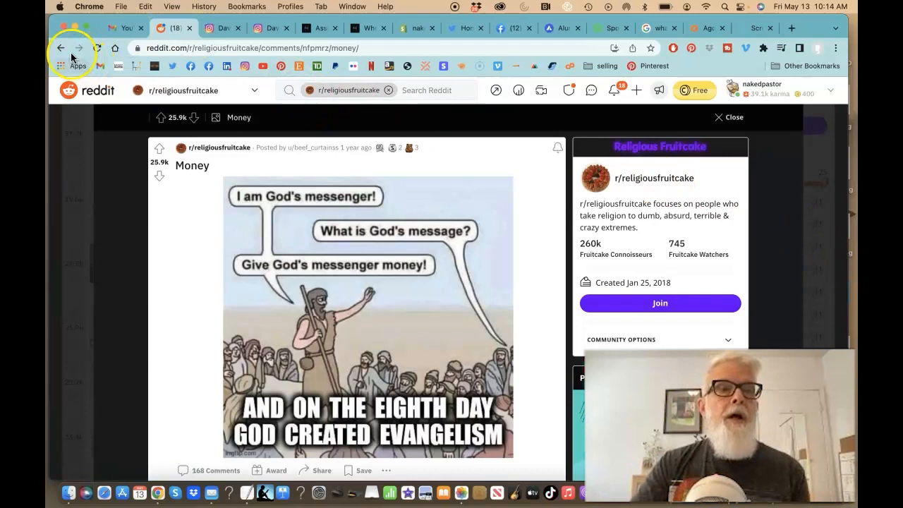
pyautogui.click(61, 48)
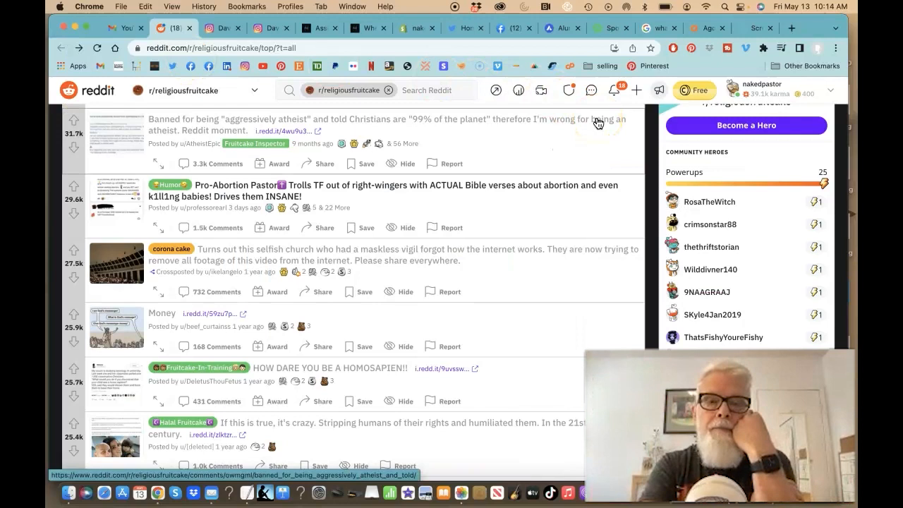